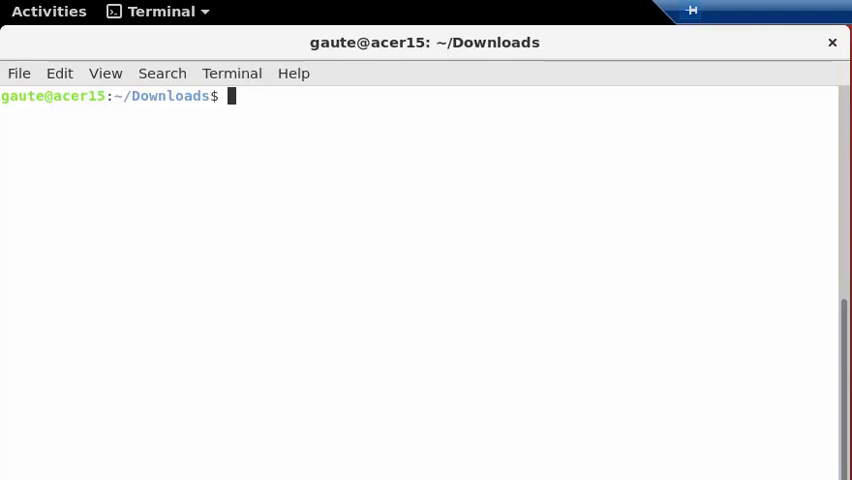
List ~/Downloads with ls and ls -sh, showing only file.pdf at 4,1M
{"action": "type", "text": "l"}
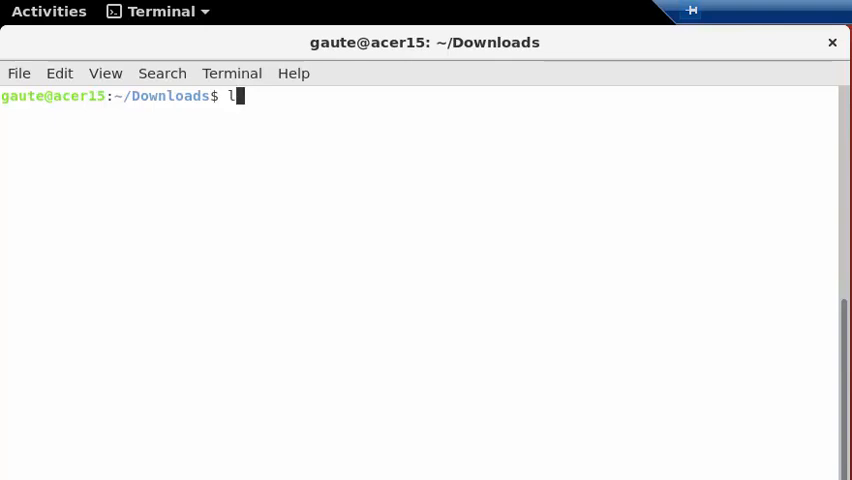
{"action": "key", "text": "Return"}
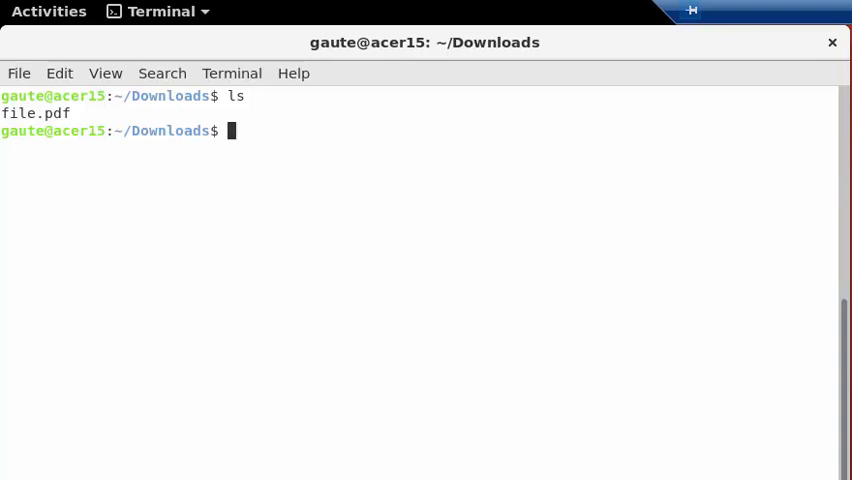
{"action": "type", "text": "ls -sh"}
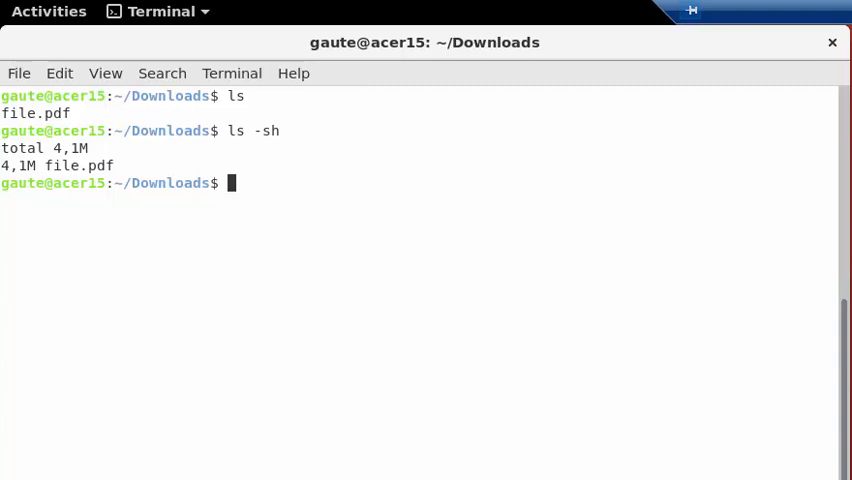
{"action": "type", "text": "zi"}
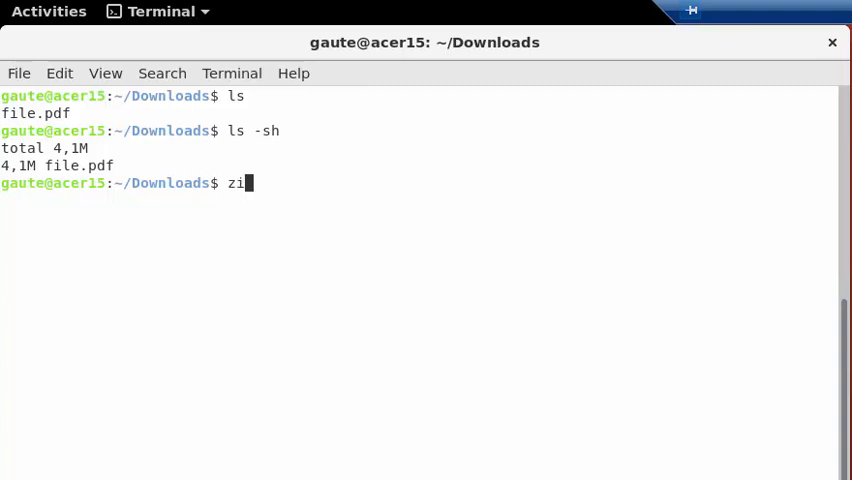
Compress file.pdf into file.zip (deflated 20%) and list it at 3,3M beside the 4,1M PDF
{"action": "type", "text": "p"}
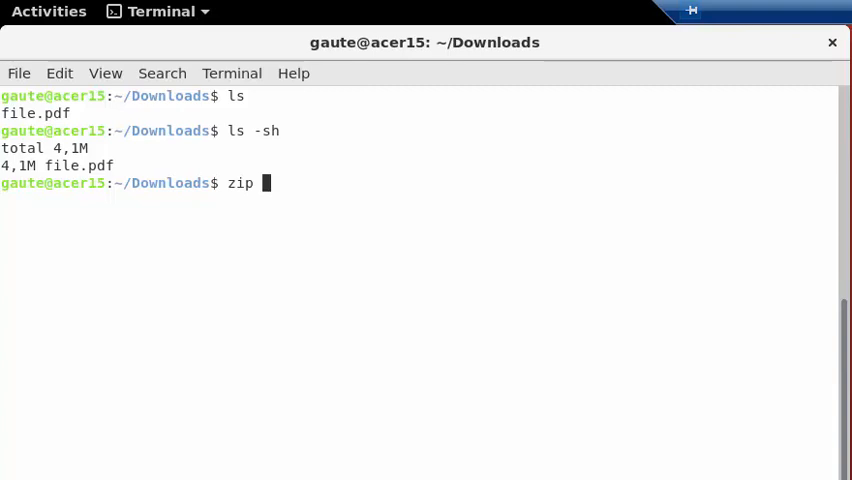
{"action": "type", "text": "fil"}
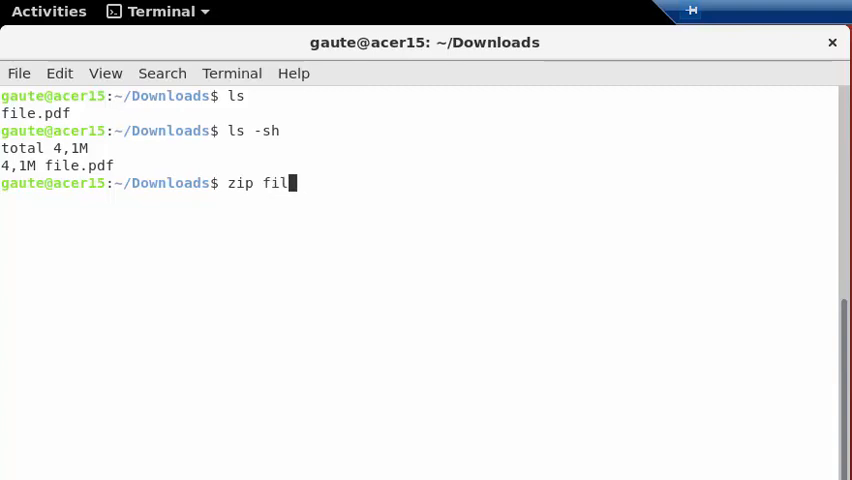
{"action": "type", "text": "e.zip"}
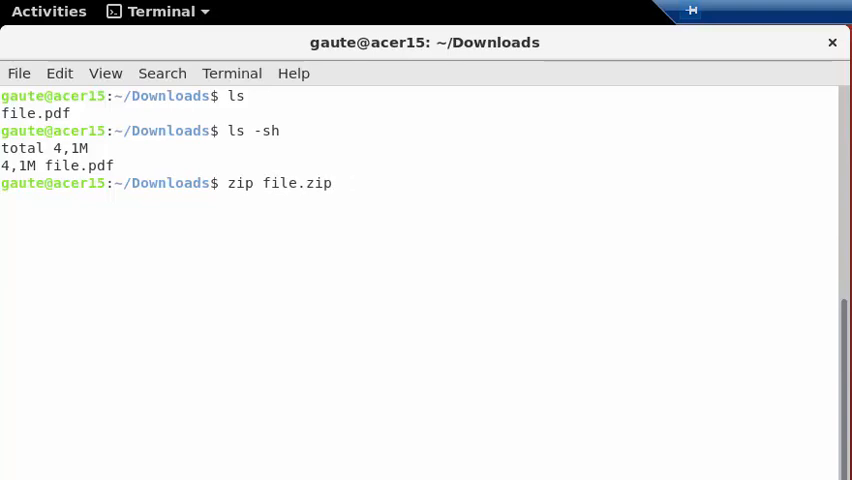
{"action": "type", "text": "file"}
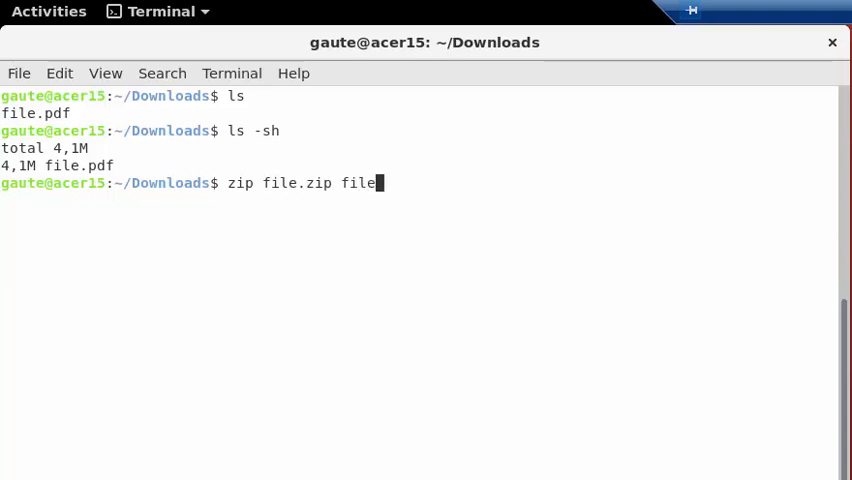
{"action": "type", "text": ".pdf"}
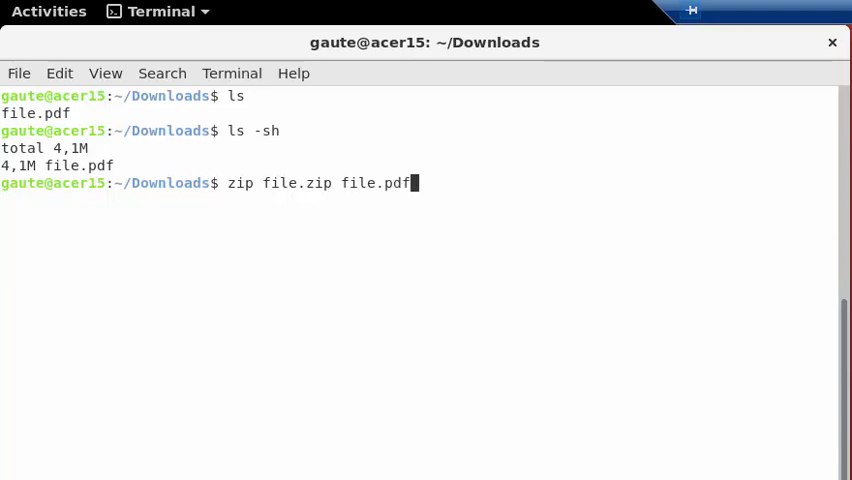
{"action": "key", "text": "Return"}
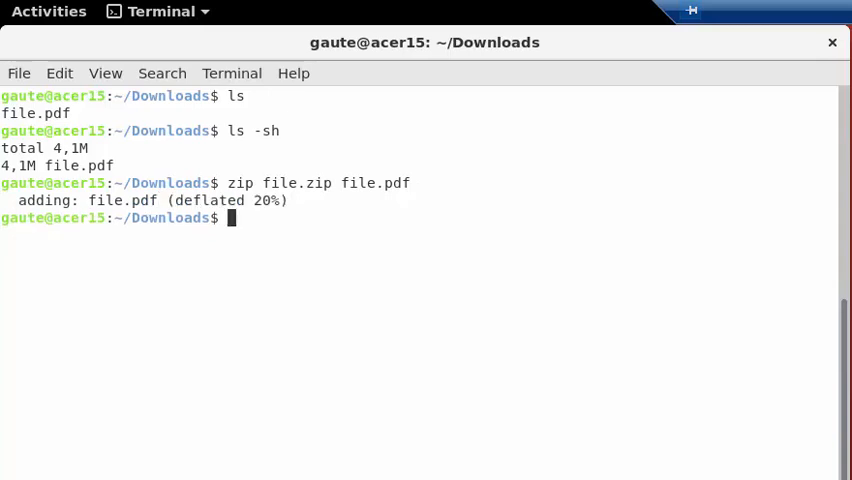
{"action": "key", "text": "Return"}
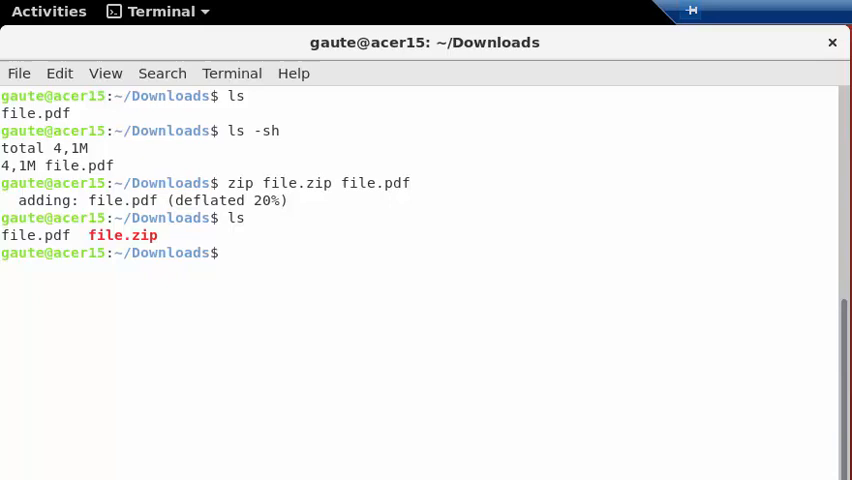
{"action": "type", "text": "ls -sh"}
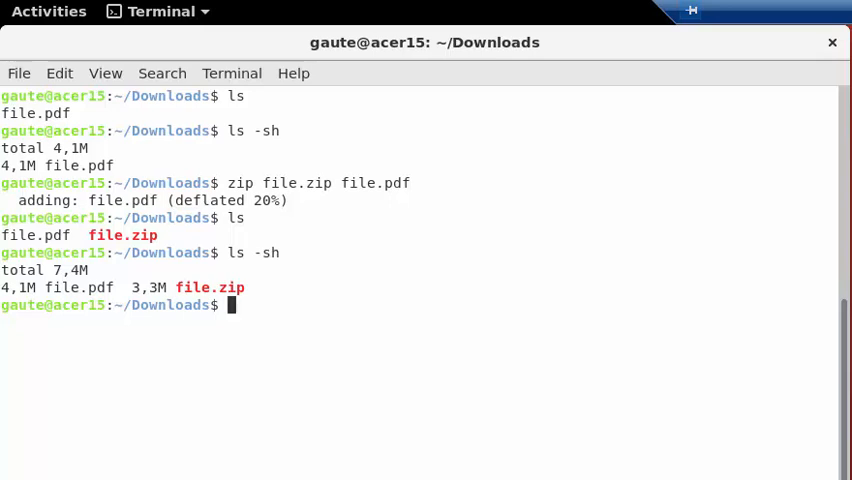
Delete file.pdf with rm and list the folder to confirm only file.zip remains
{"action": "type", "text": "rm file"}
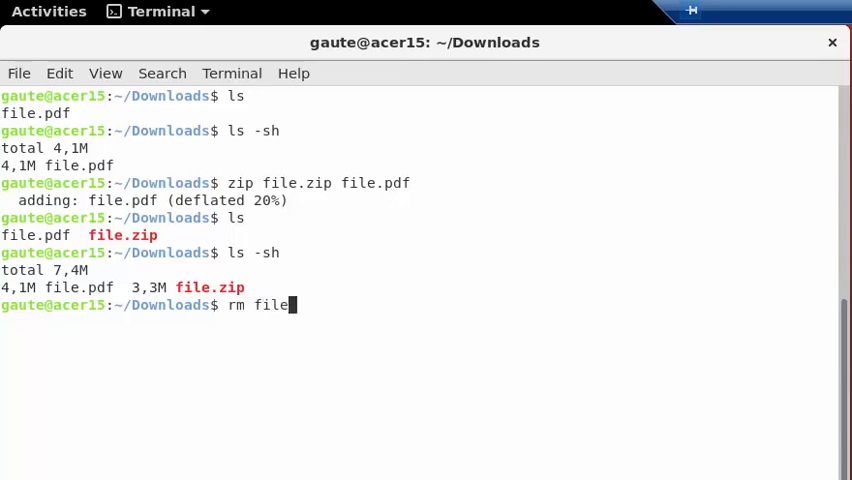
{"action": "type", "text": ".p"}
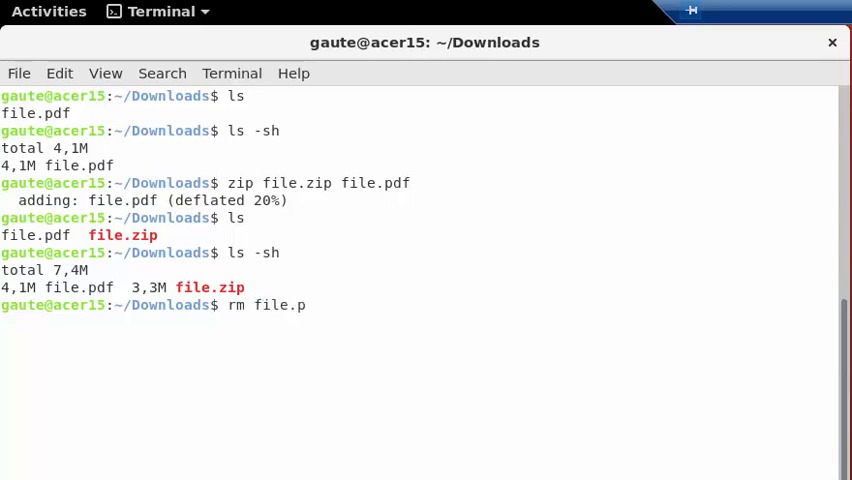
{"action": "key", "text": "Return"}
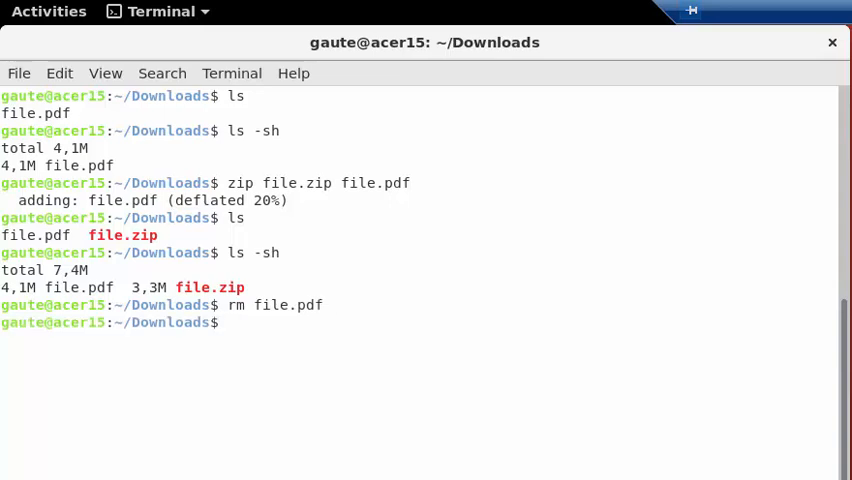
{"action": "type", "text": "ls"}
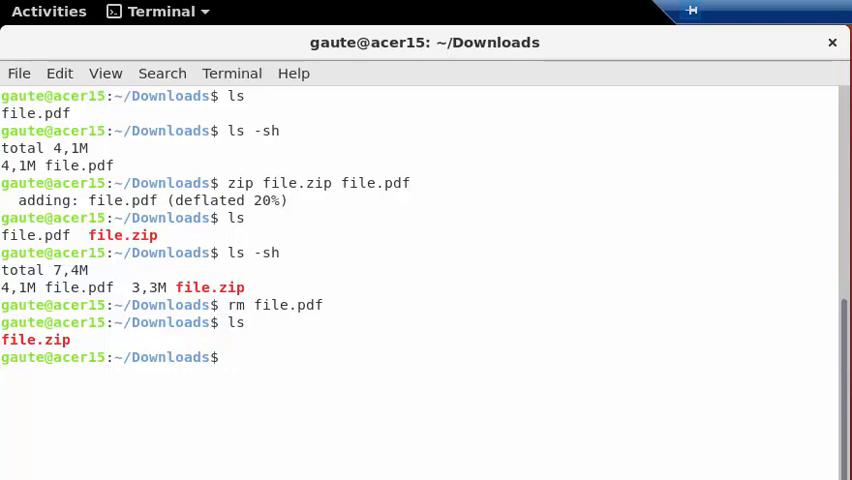
Extract file.pdf back from file.zip with unzip, then clear the screen
{"action": "type", "text": "unzip"}
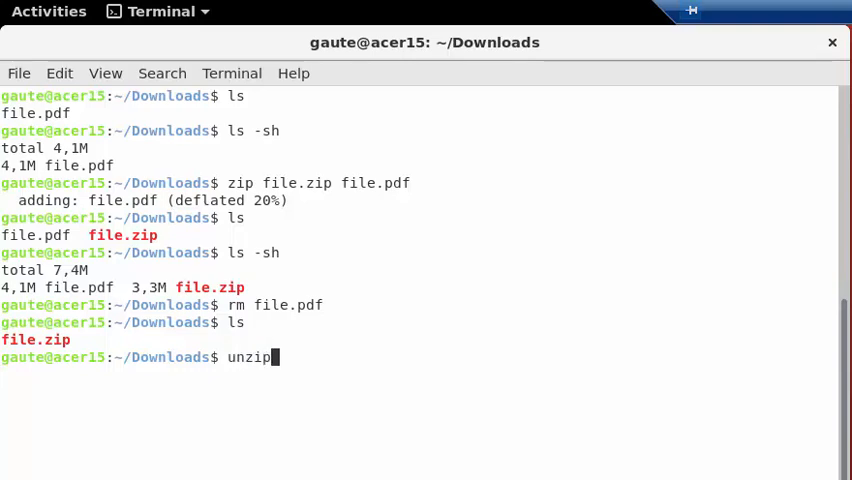
{"action": "type", "text": "file"}
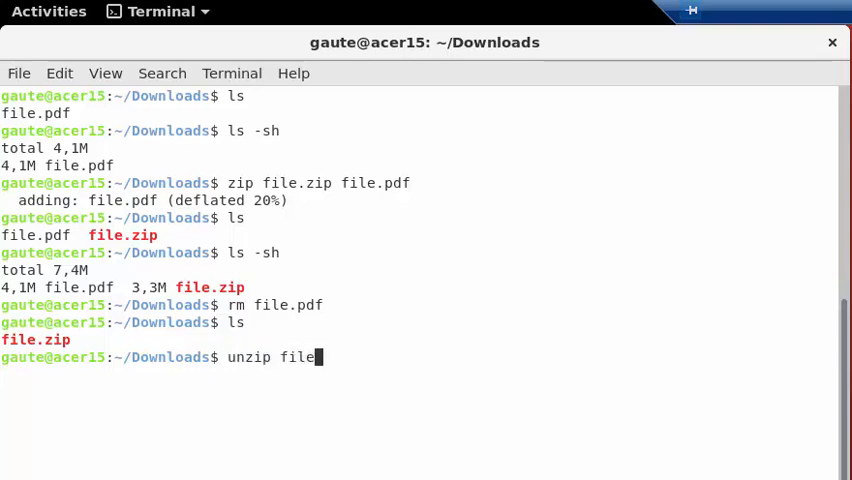
{"action": "type", "text": ".zip"}
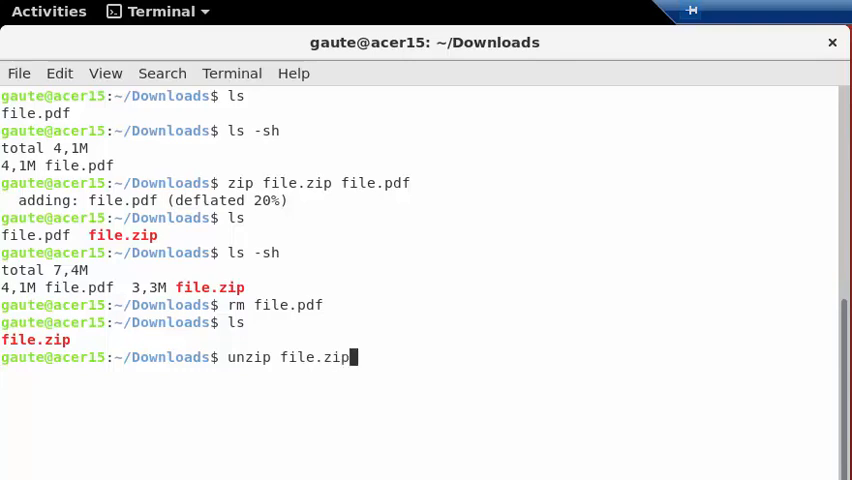
{"action": "key", "text": "Return"}
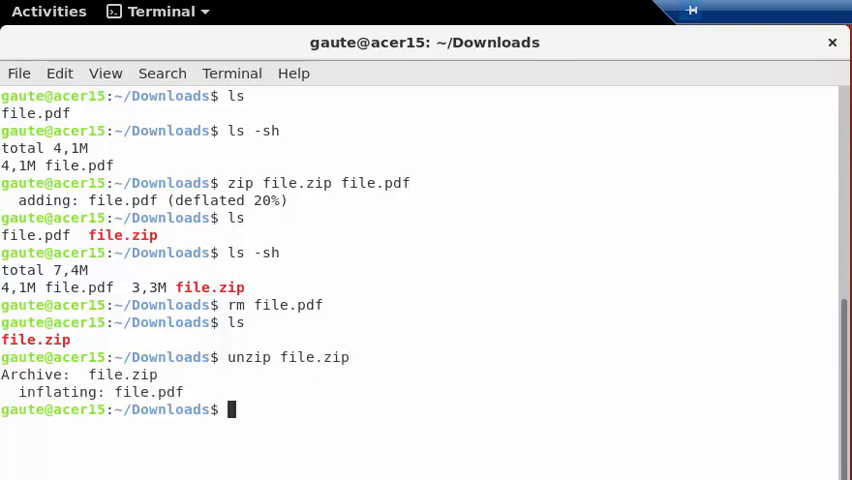
{"action": "type", "text": "ls"}
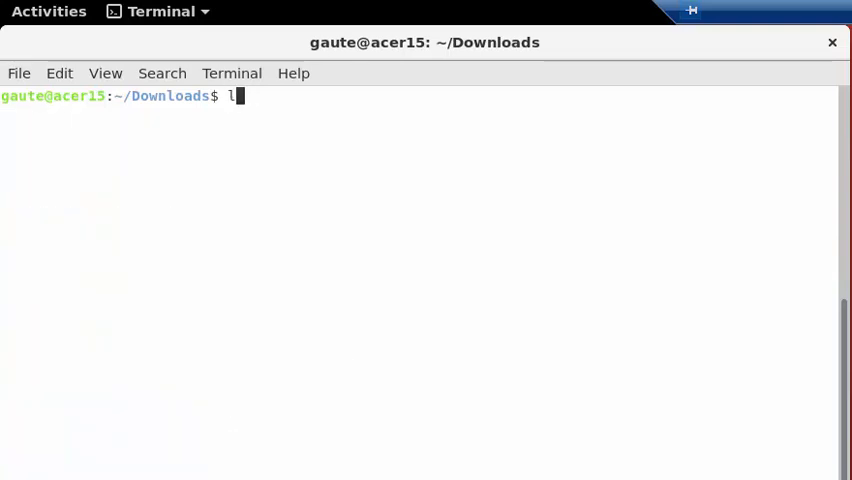
Remove file.zip with rm and list the folder to confirm only file.pdf remains
{"action": "key", "text": "Return"}
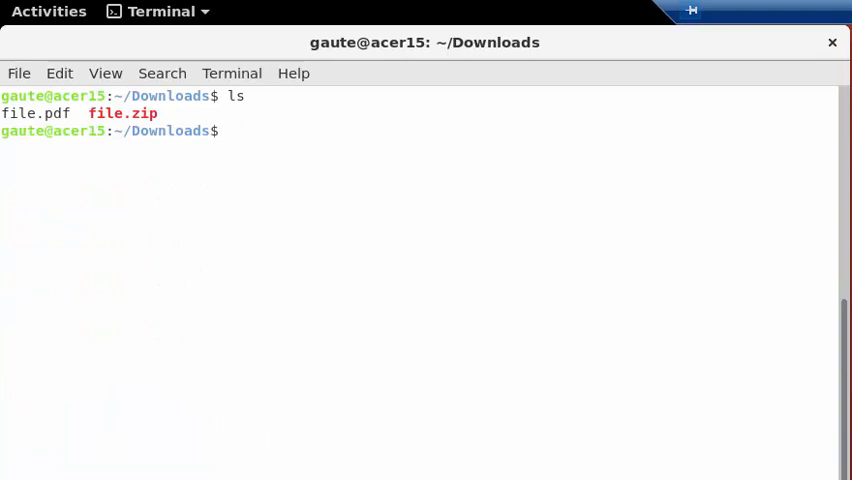
{"action": "type", "text": "rm f"}
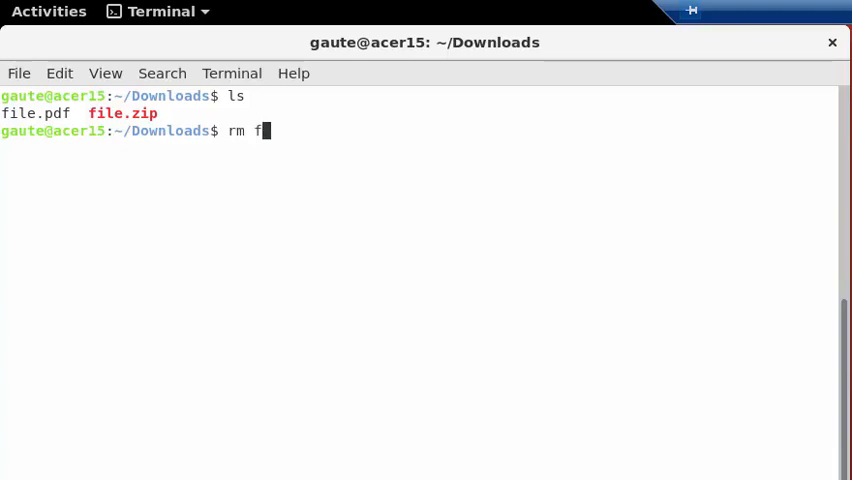
{"action": "type", "text": "i"}
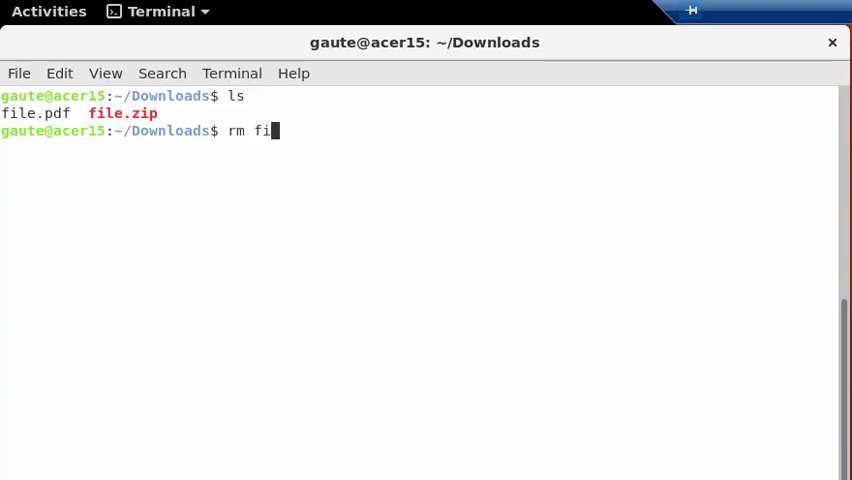
{"action": "type", "text": "le"}
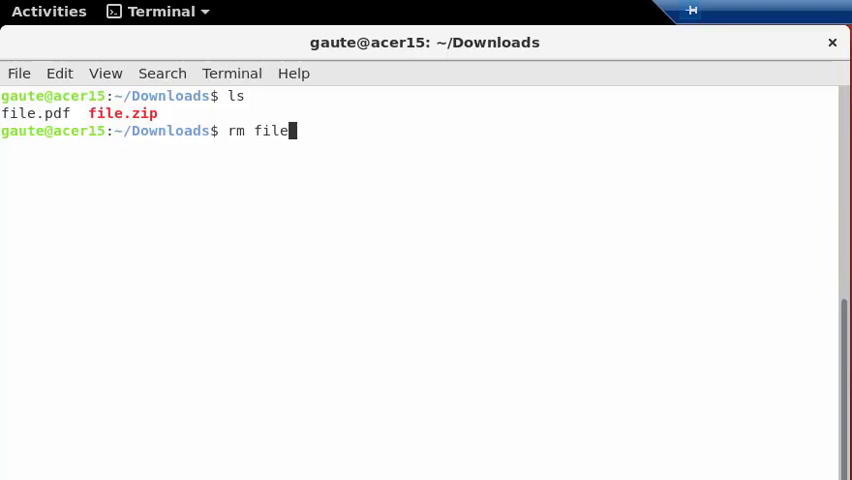
{"action": "type", "text": ".zip"}
{"action": "type", "text": "l"}
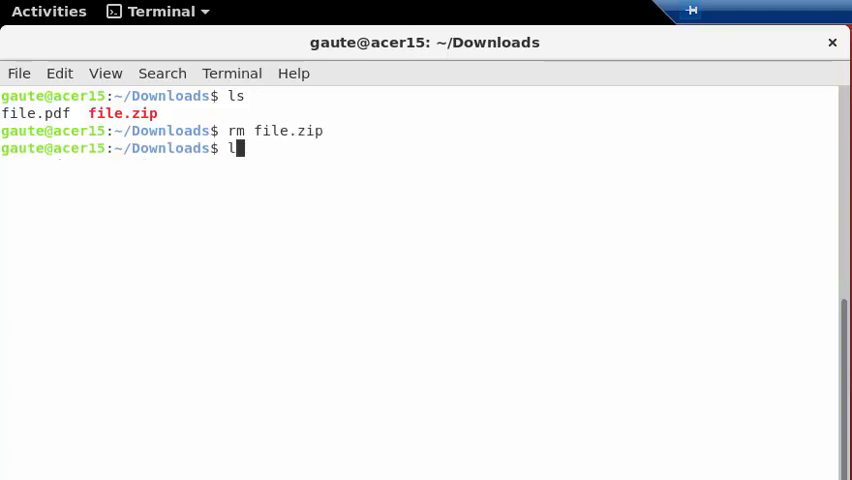
{"action": "key", "text": "Return"}
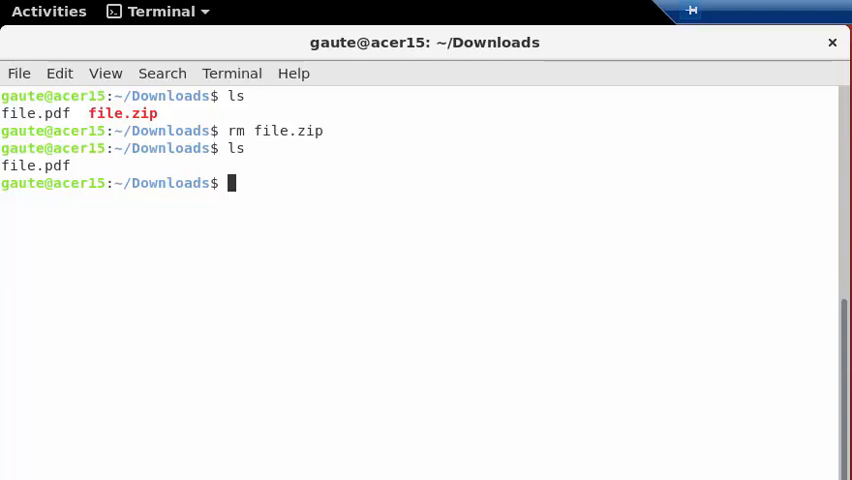
{"action": "type", "text": "zi"}
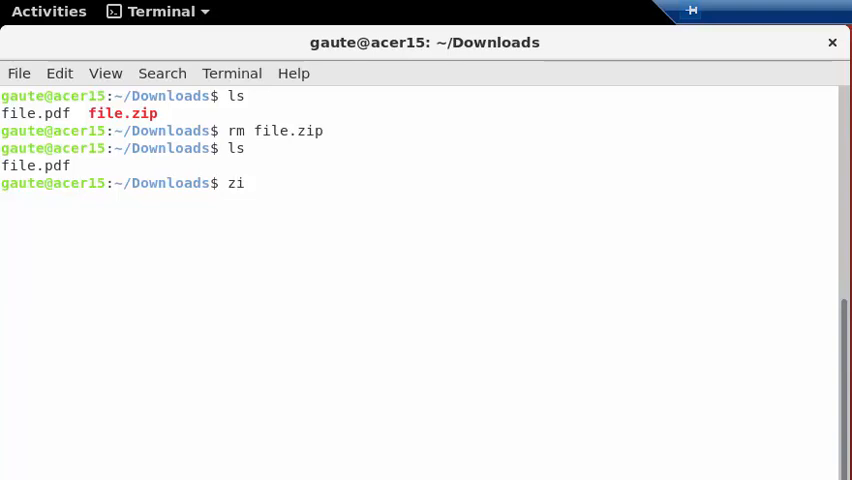
{"action": "type", "text": "p"}
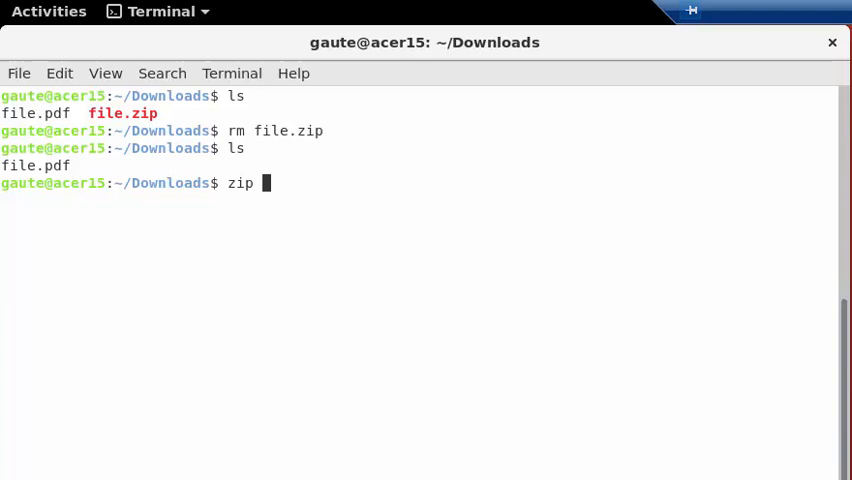
Compress file.pdf into basic.zip and list basic.zip beside file.pdf
{"action": "type", "text": "bas"}
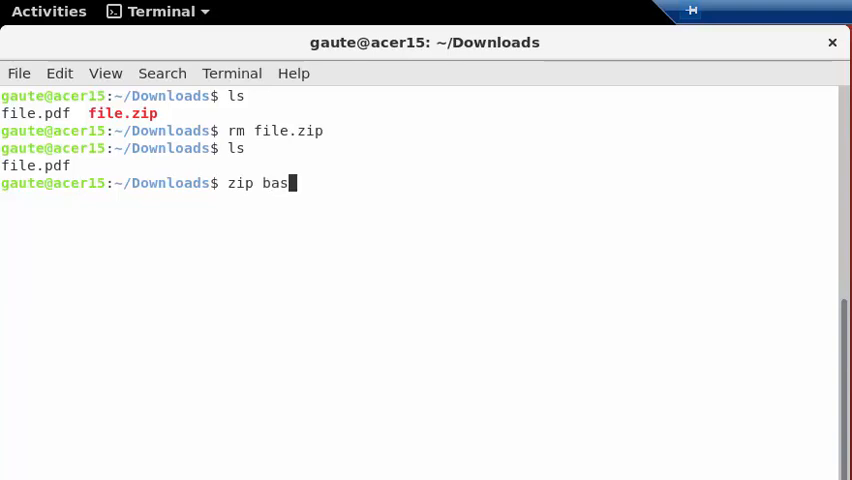
{"action": "type", "text": "ic."}
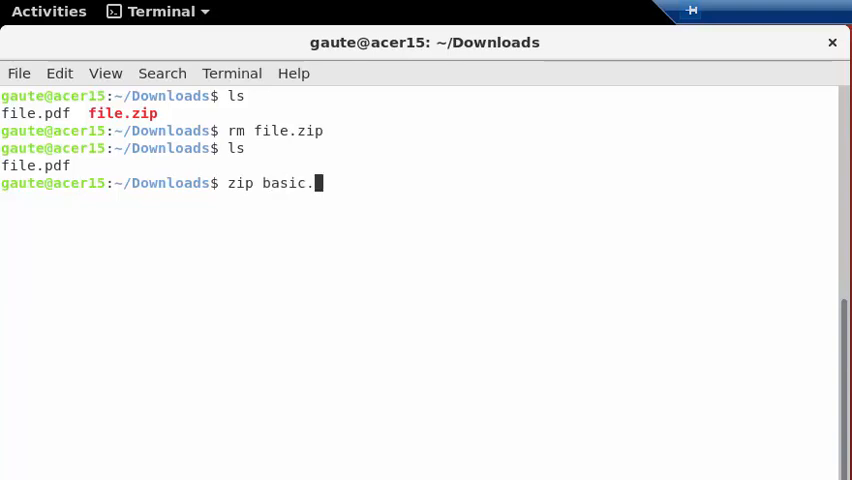
{"action": "type", "text": "zip"}
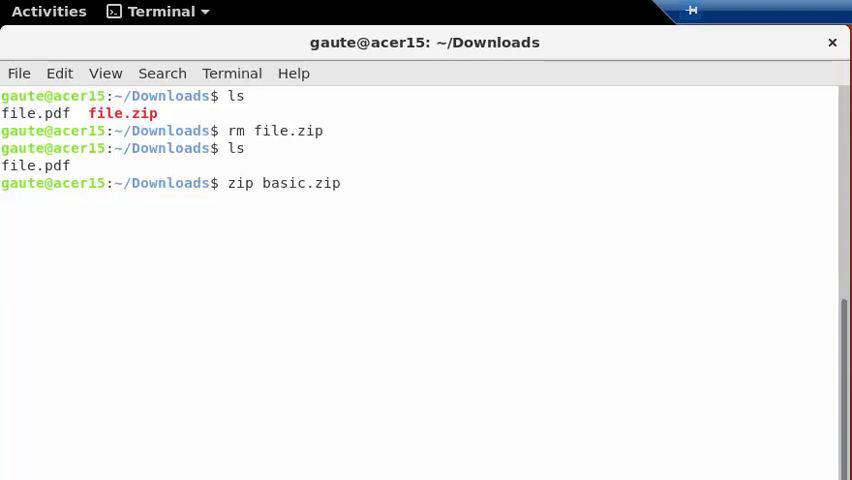
{"action": "type", "text": "file"}
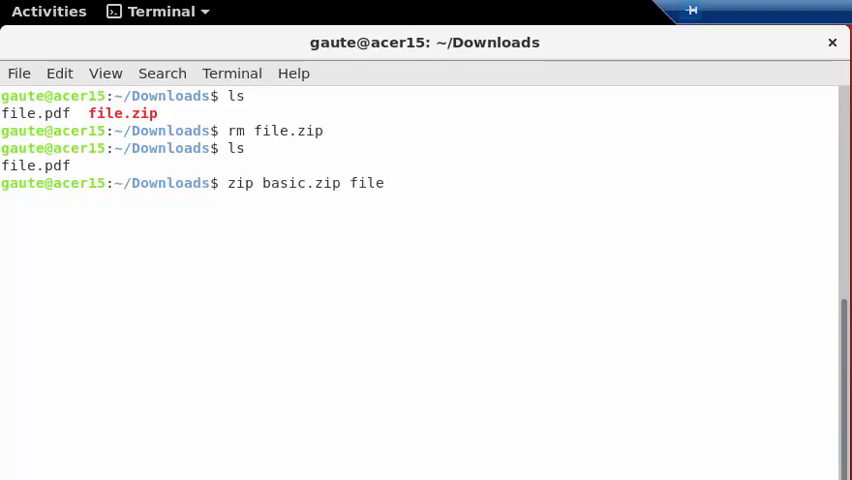
{"action": "type", "text": ".pdf"}
{"action": "type", "text": "ls"}
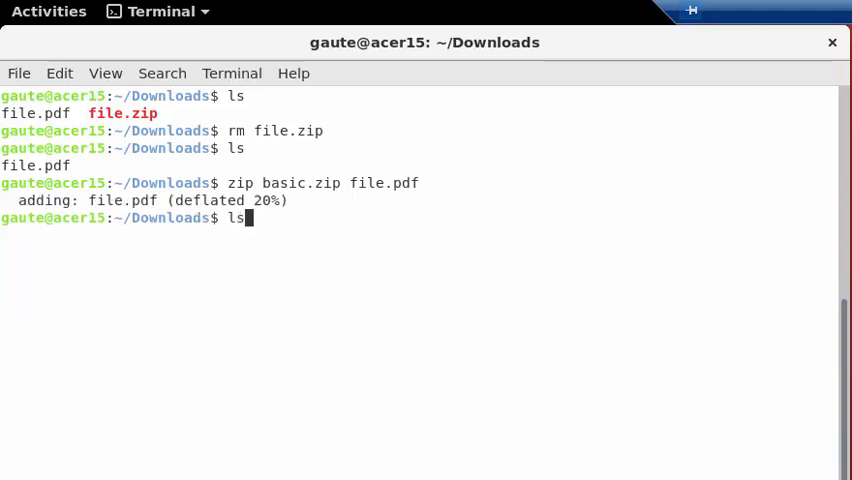
{"action": "key", "text": "Return"}
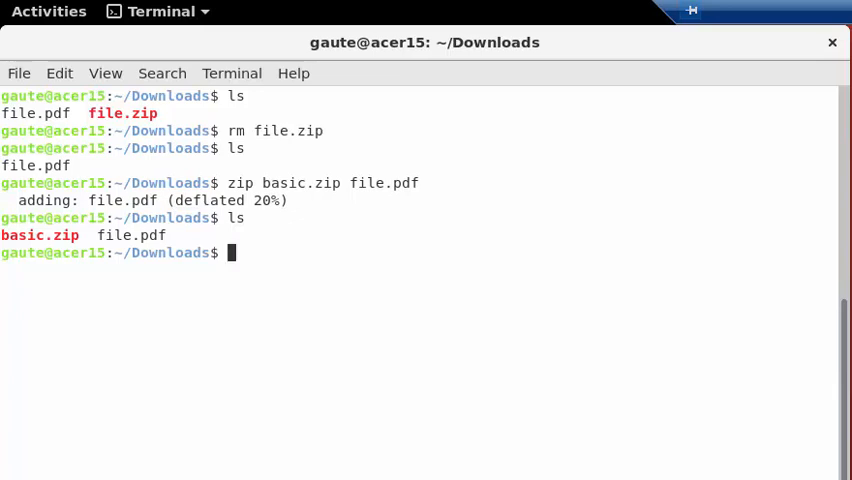
Delete the original file.pdf with rm, leaving only basic.zip in the listing
{"action": "type", "text": "rm"}
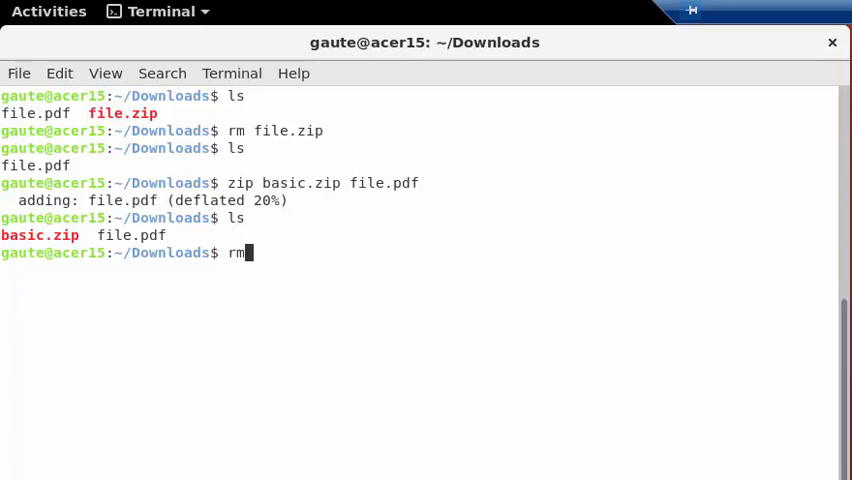
{"action": "type", "text": "file."}
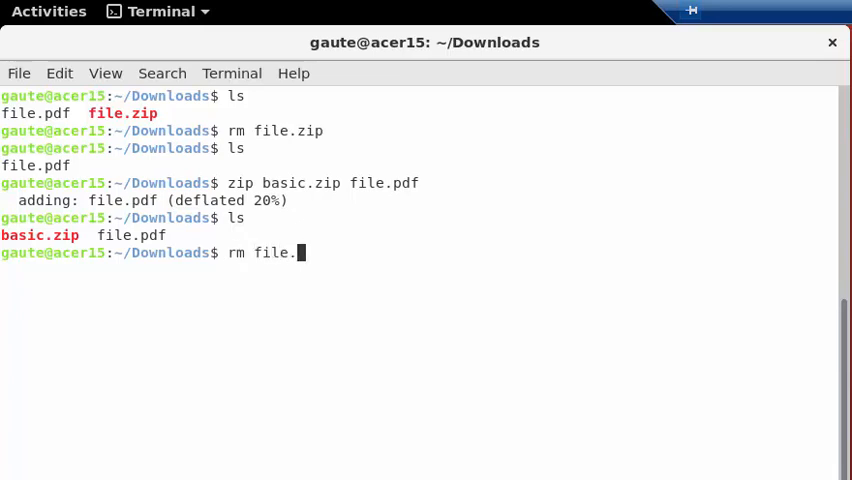
{"action": "type", "text": "pdf"}
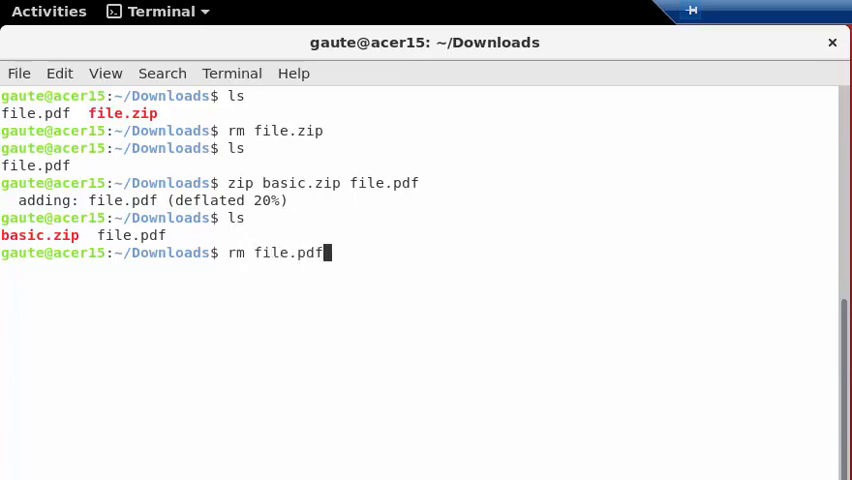
{"action": "key", "text": "Return"}
{"action": "type", "text": "ls"}
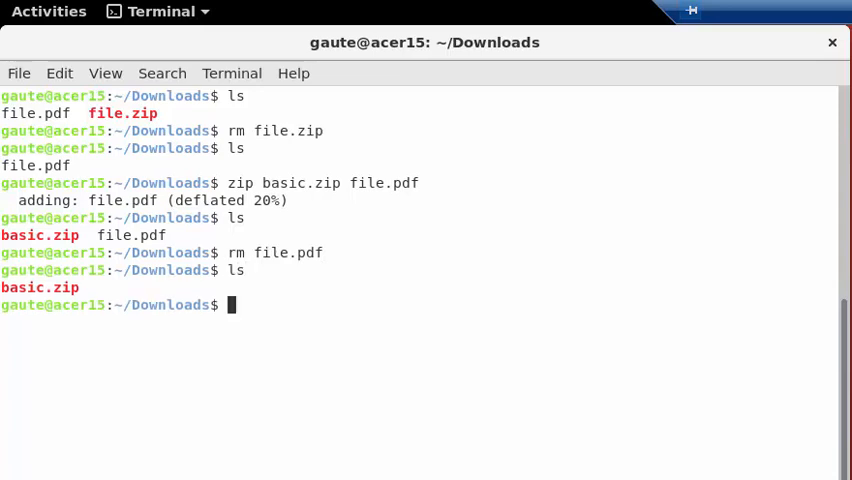
{"action": "type", "text": "unzip"}
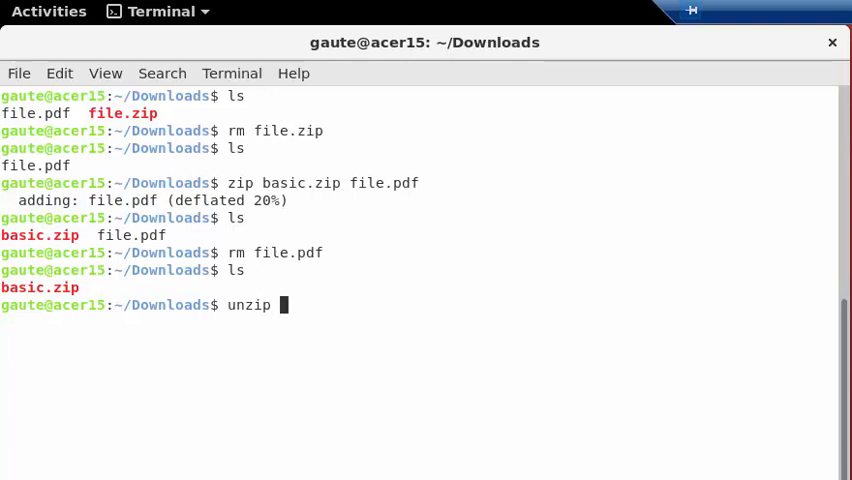
Extract file.pdf from basic.zip with unzip and list both files, then clear the screen
{"action": "type", "text": "basi"}
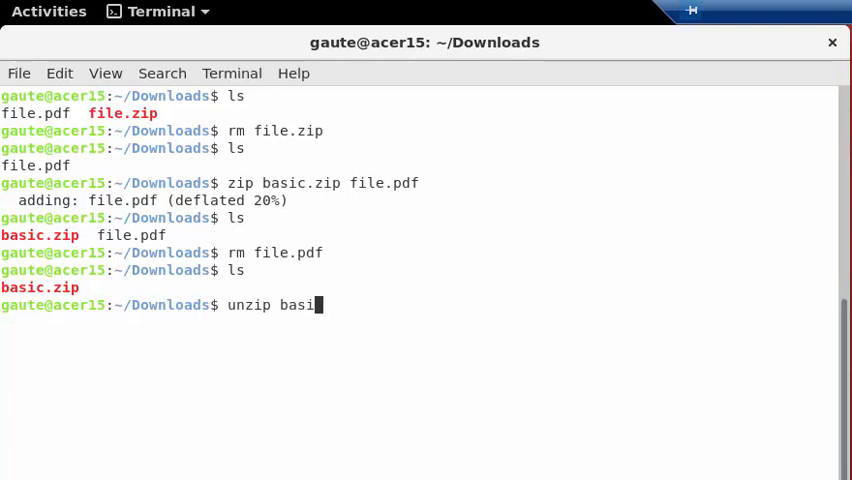
{"action": "type", "text": "c.zi"}
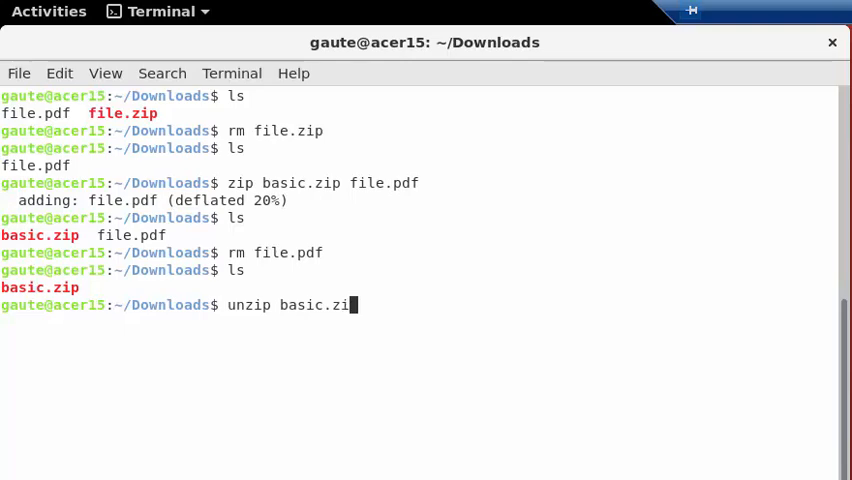
{"action": "key", "text": "Return"}
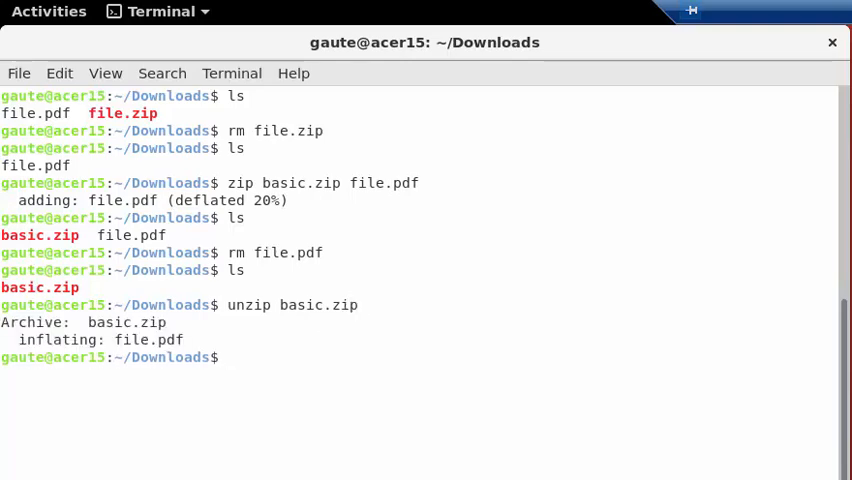
{"action": "key", "text": "Return"}
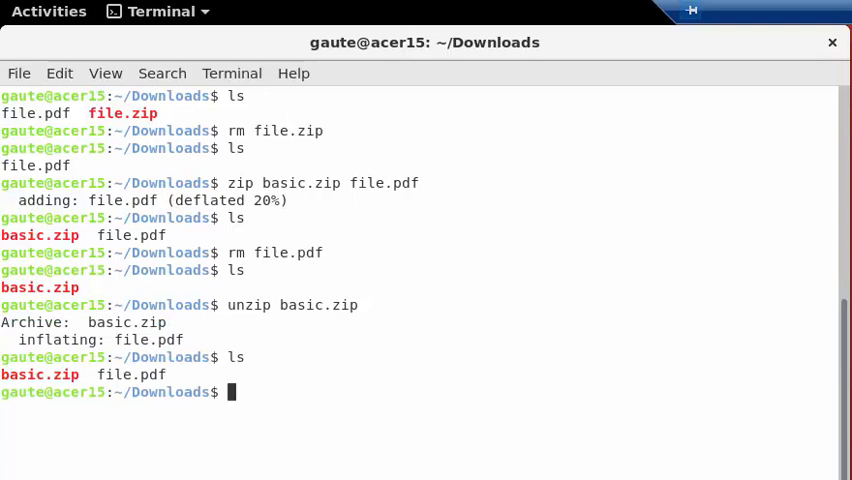
{"action": "type", "text": "c"}
{"action": "type", "text": "ls"}
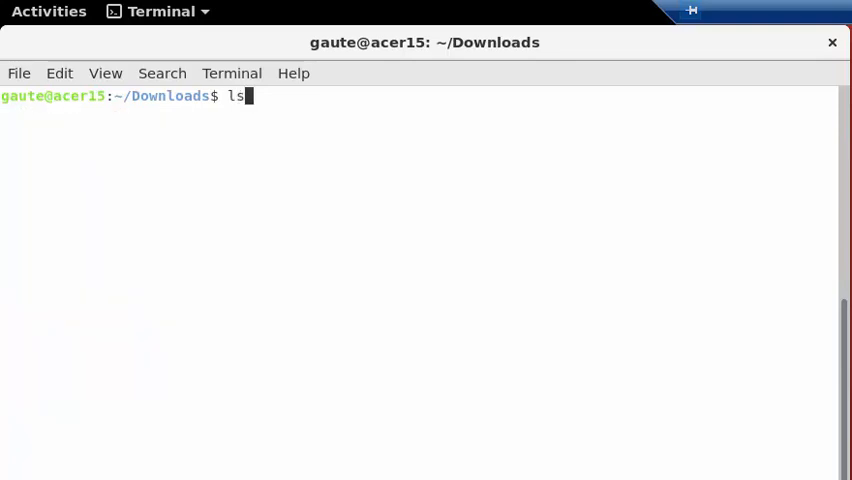
Show sizes with ls -sh: basic.zip 3,3M and file.pdf 4,1M, total 7,4M
{"action": "key", "text": "Return"}
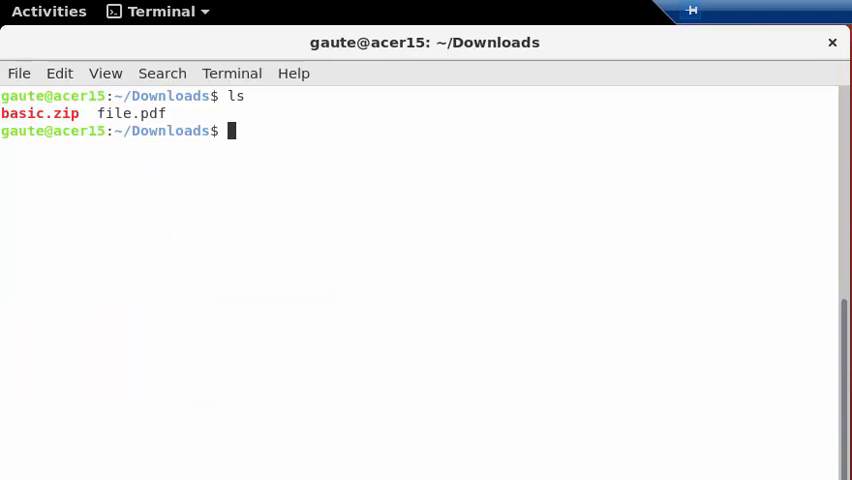
{"action": "type", "text": "ls"}
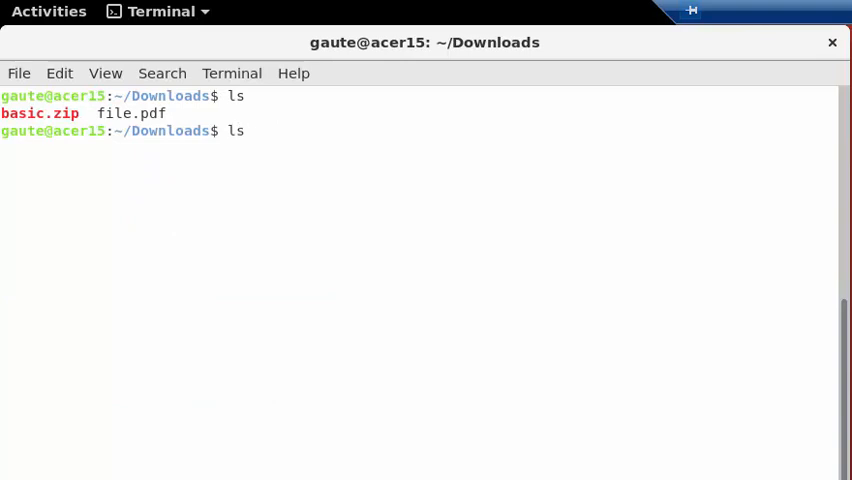
{"action": "type", "text": "-sh"}
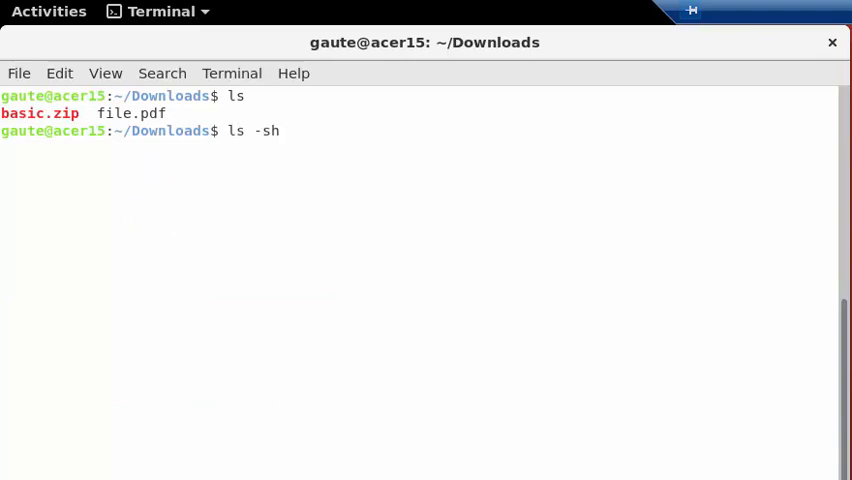
{"action": "key", "text": "Return"}
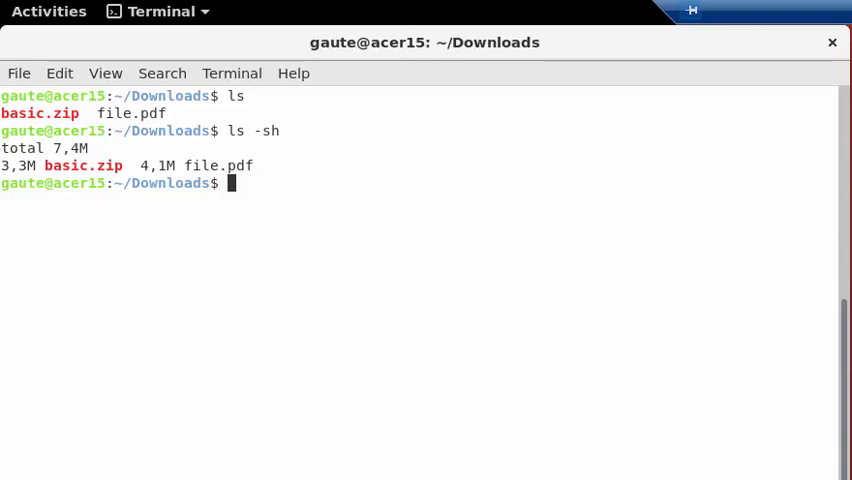
{"action": "type", "text": "c"}
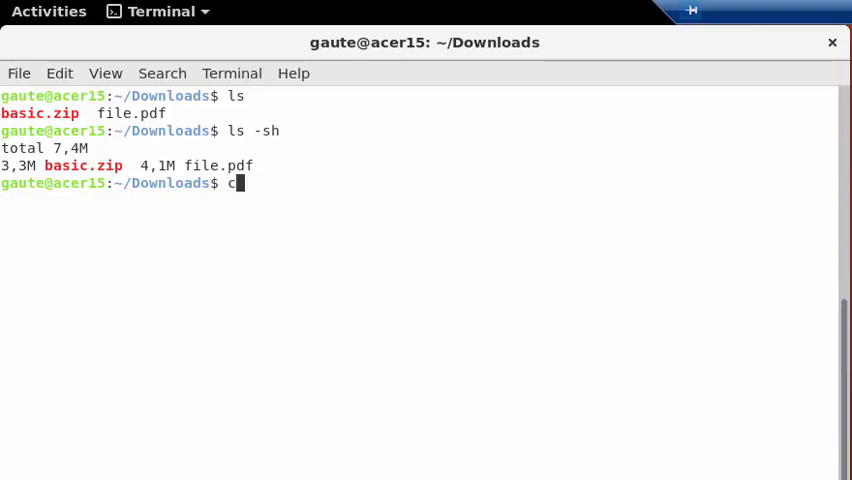
Clear the terminal, leaving an empty prompt in Downloads
{"action": "type", "text": "lear"}
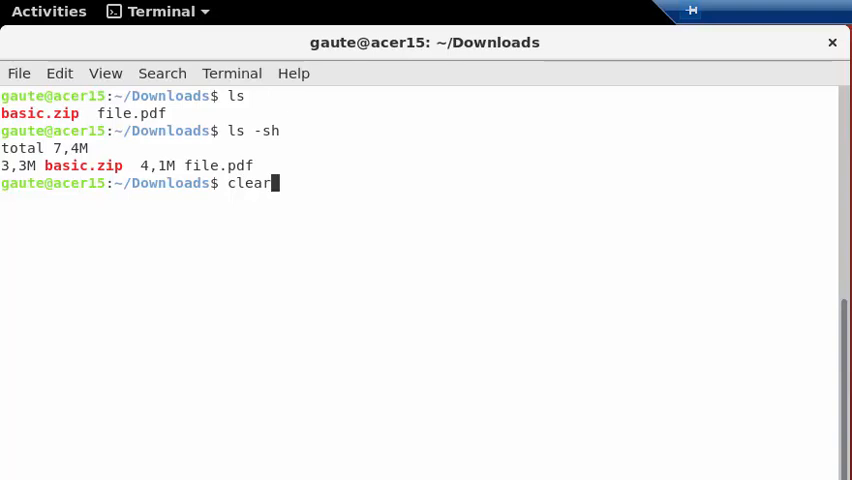
{"action": "key", "text": "Return"}
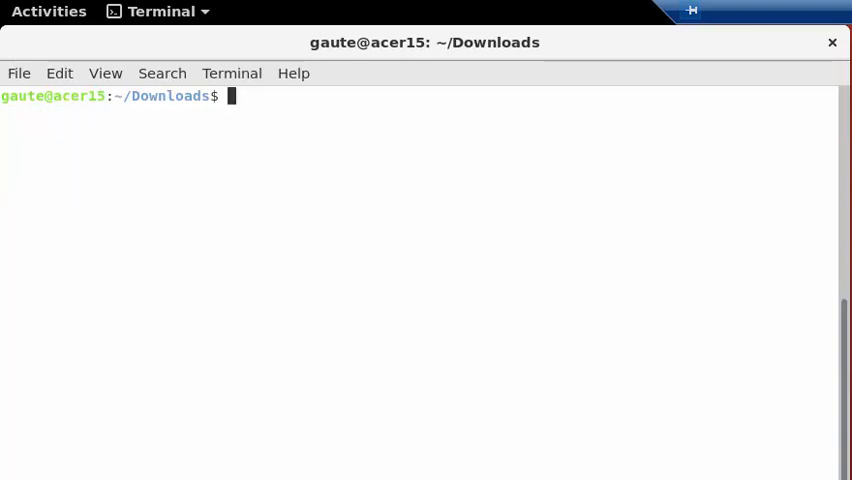